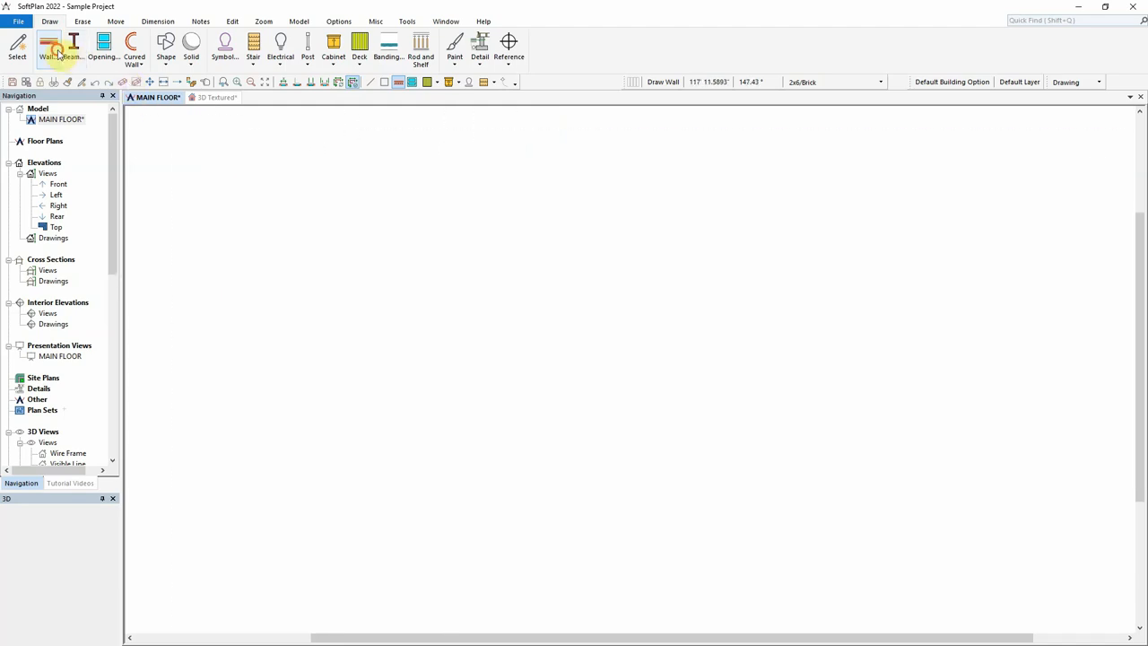
Start the Wall tool with the 2x6 Brick wall type and draw a rectangular room
left_click(48, 45)
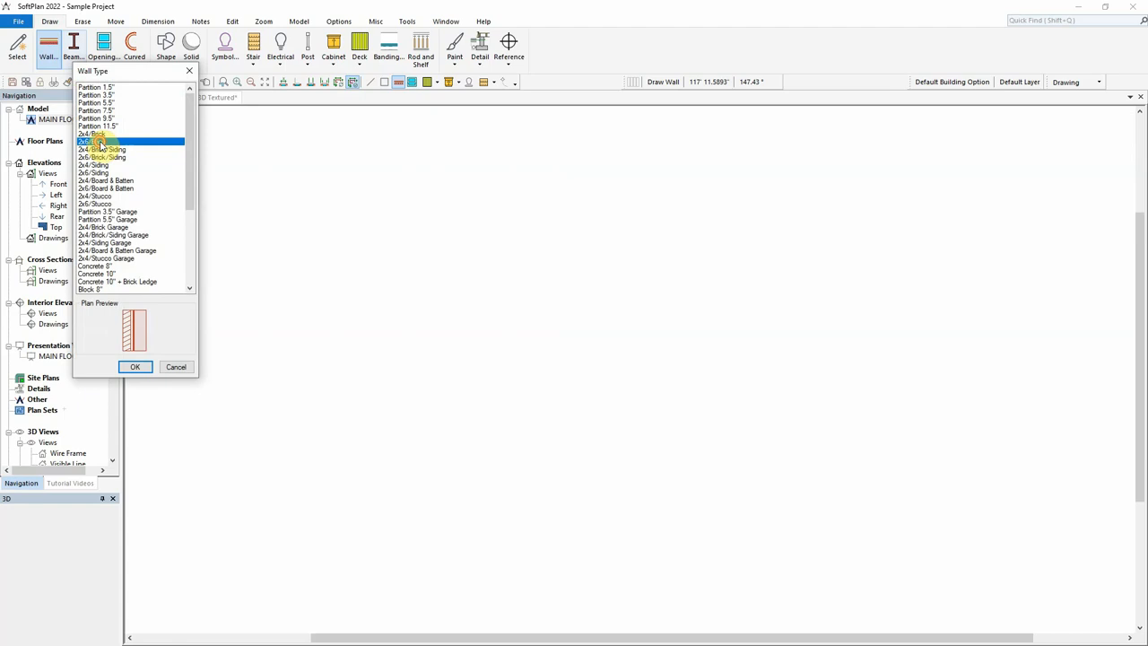
left_click(134, 366)
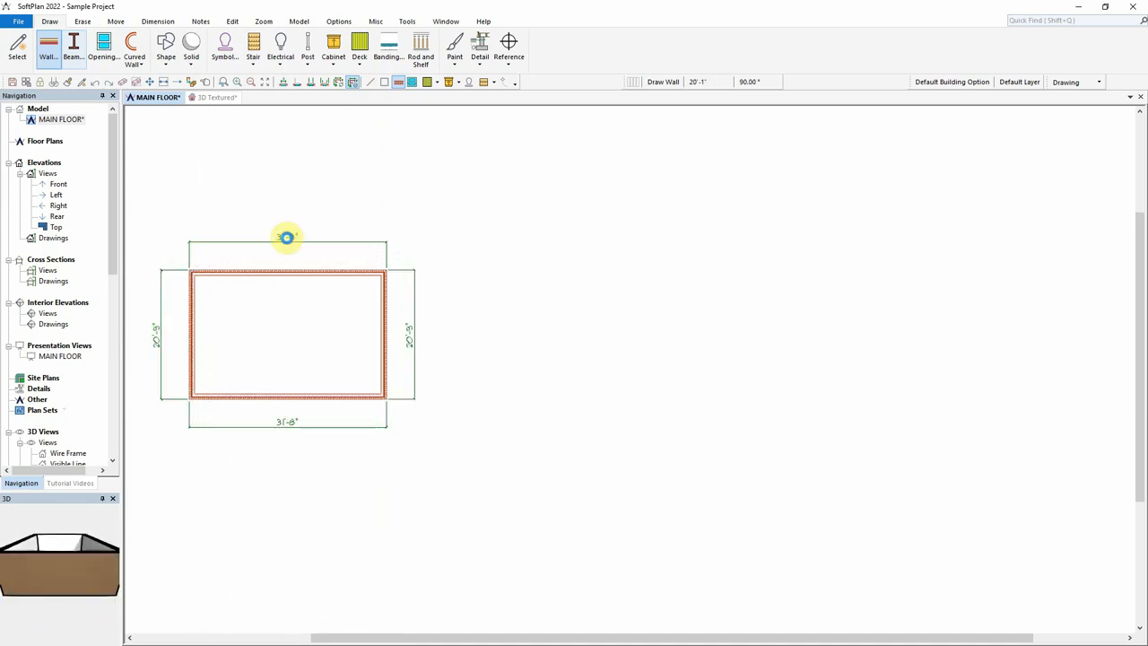
Set the room's top width dimension to 30 feet
double_click(287, 237)
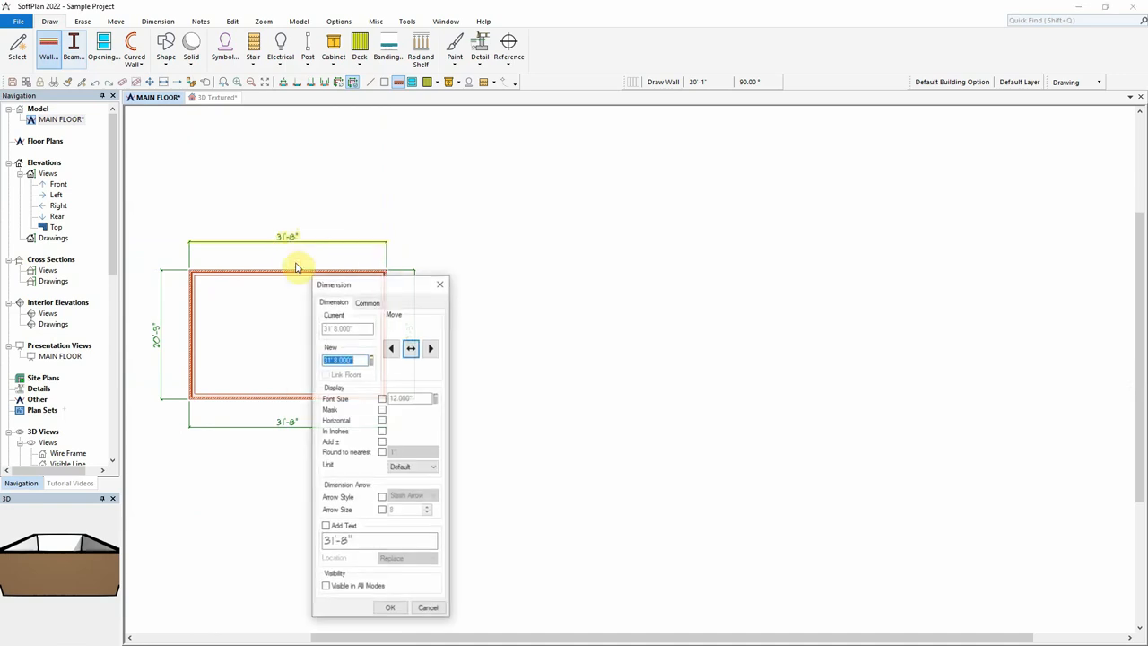
type("30'")
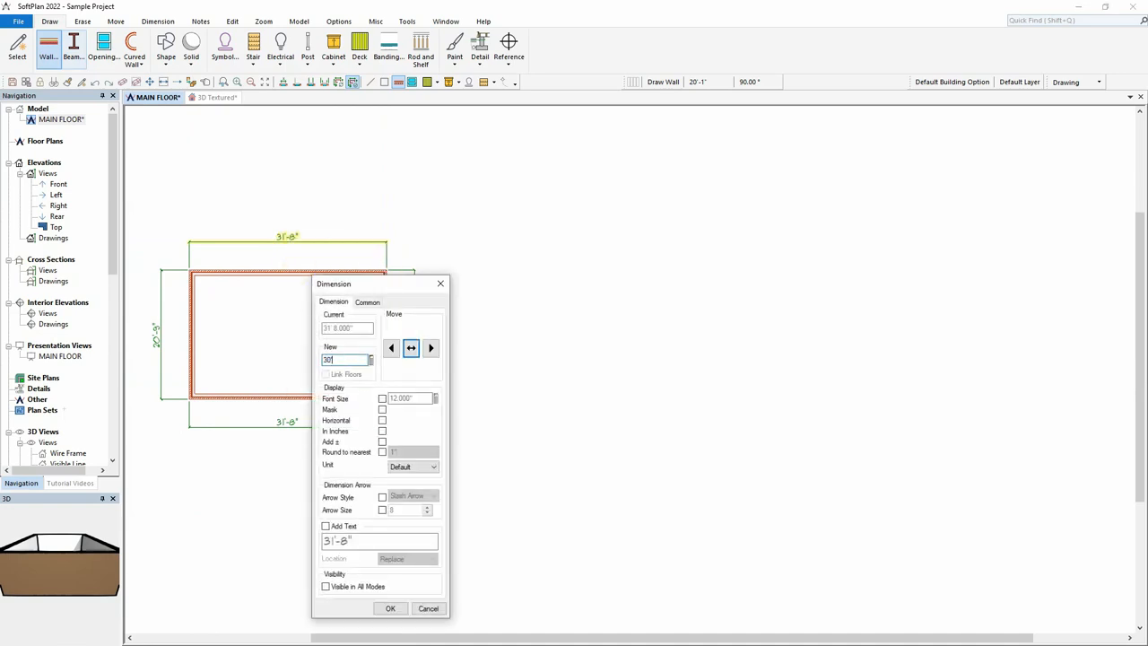
left_click(431, 348)
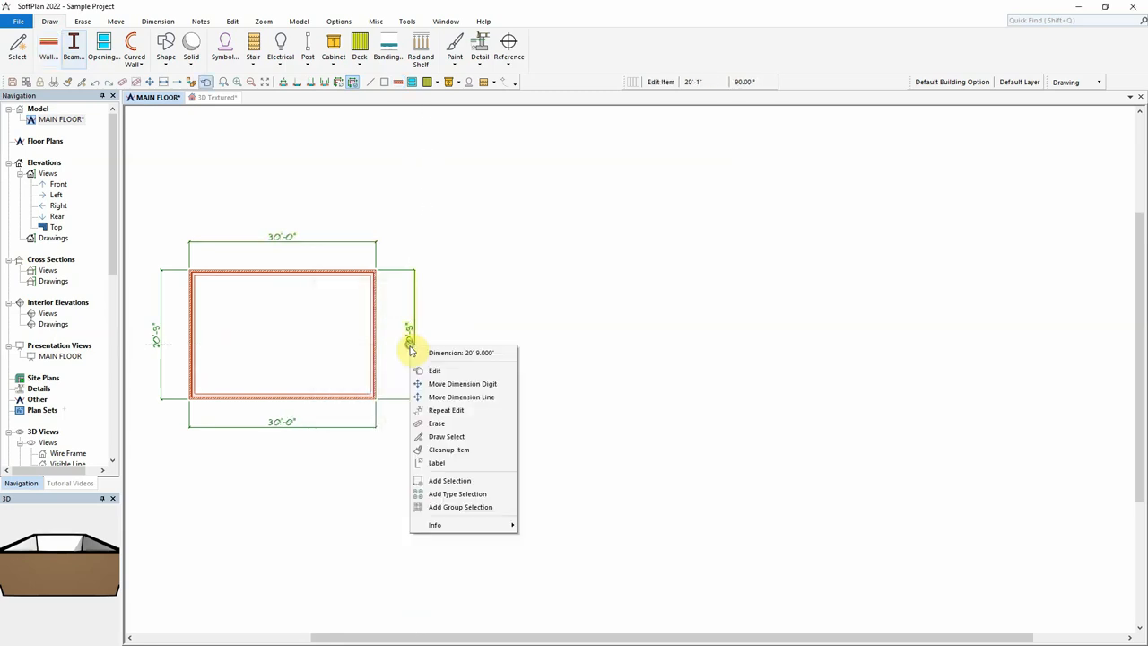
Set the right-side depth dimension to 20 feet, choosing which wall shifts
left_click(434, 369)
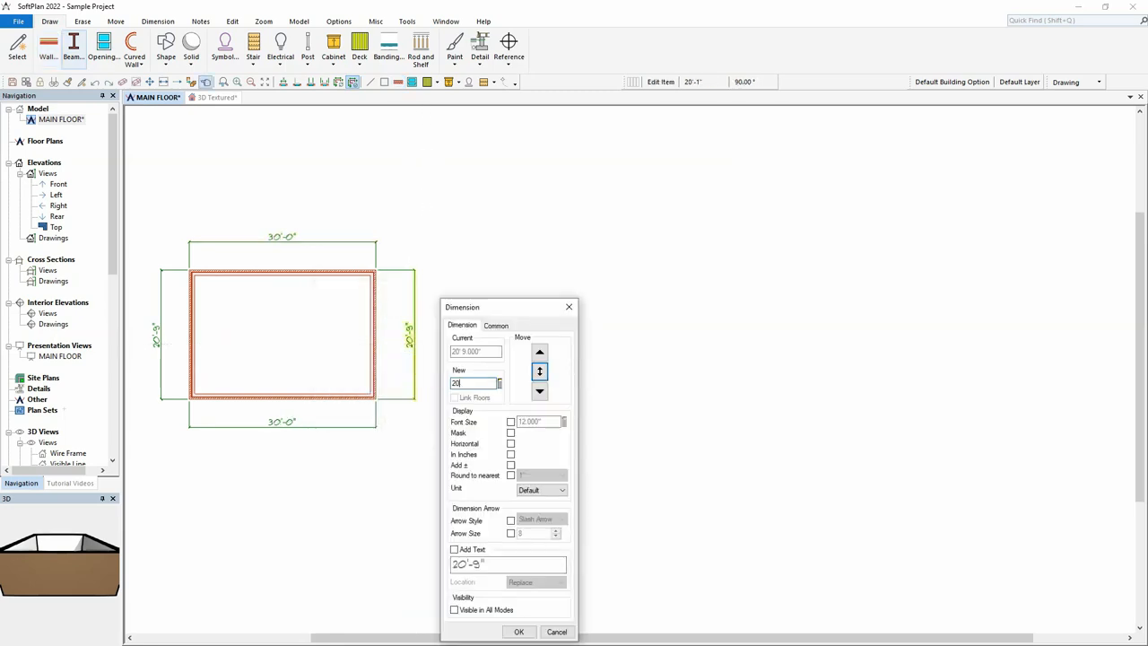
left_click(540, 392)
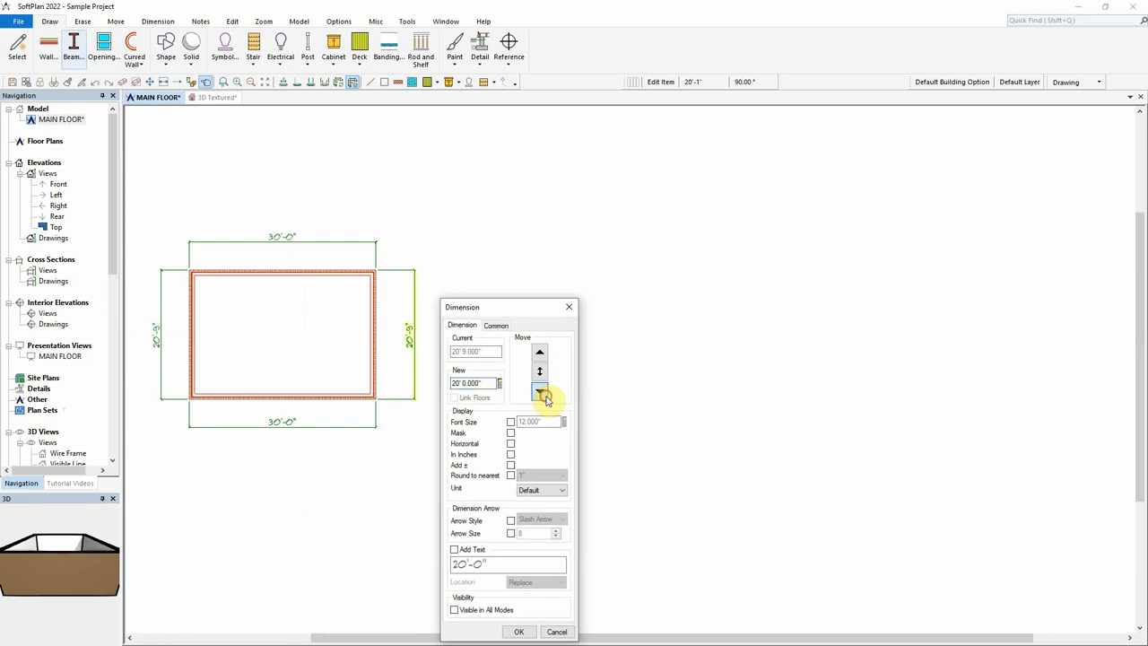
left_click(518, 631)
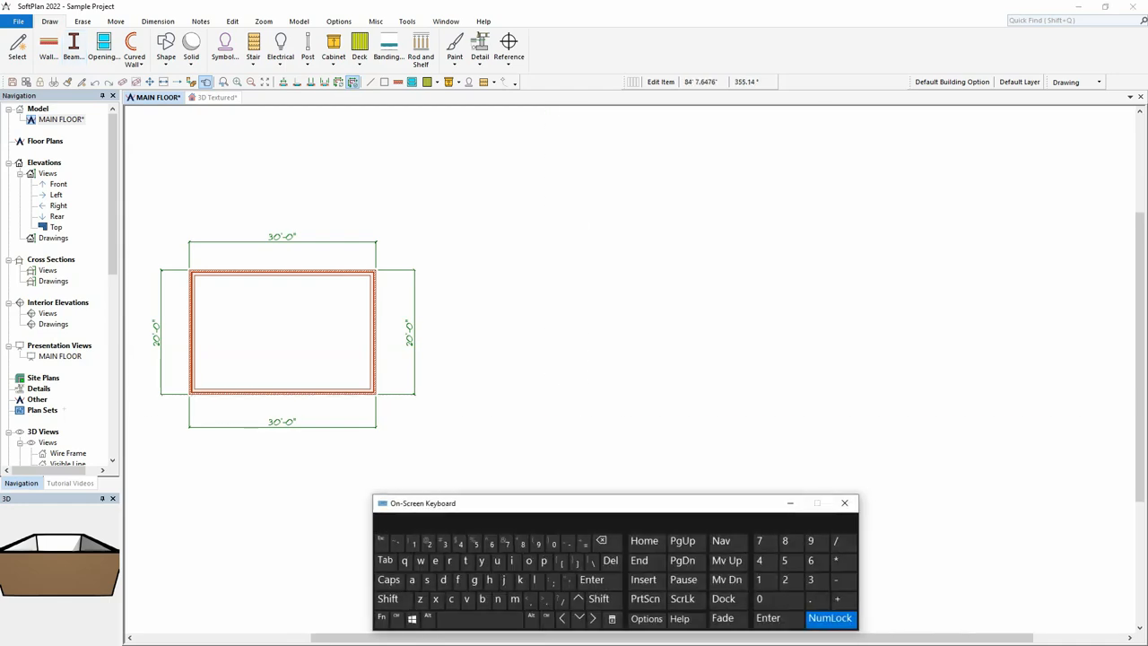
mouse_move(574, 330)
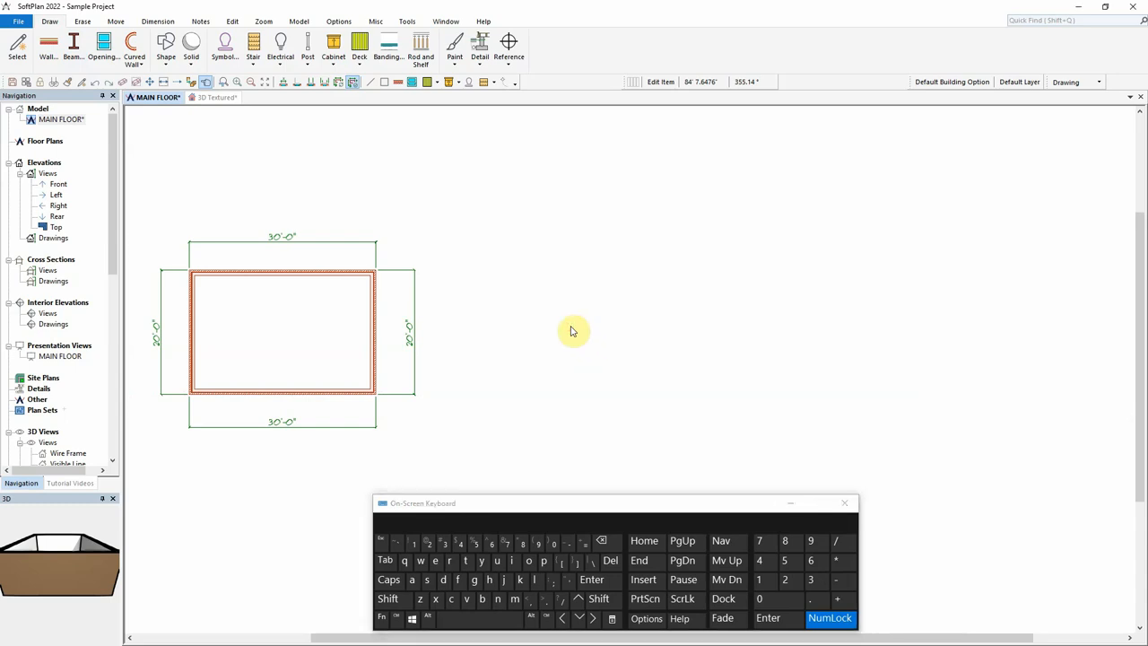
mouse_move(570, 303)
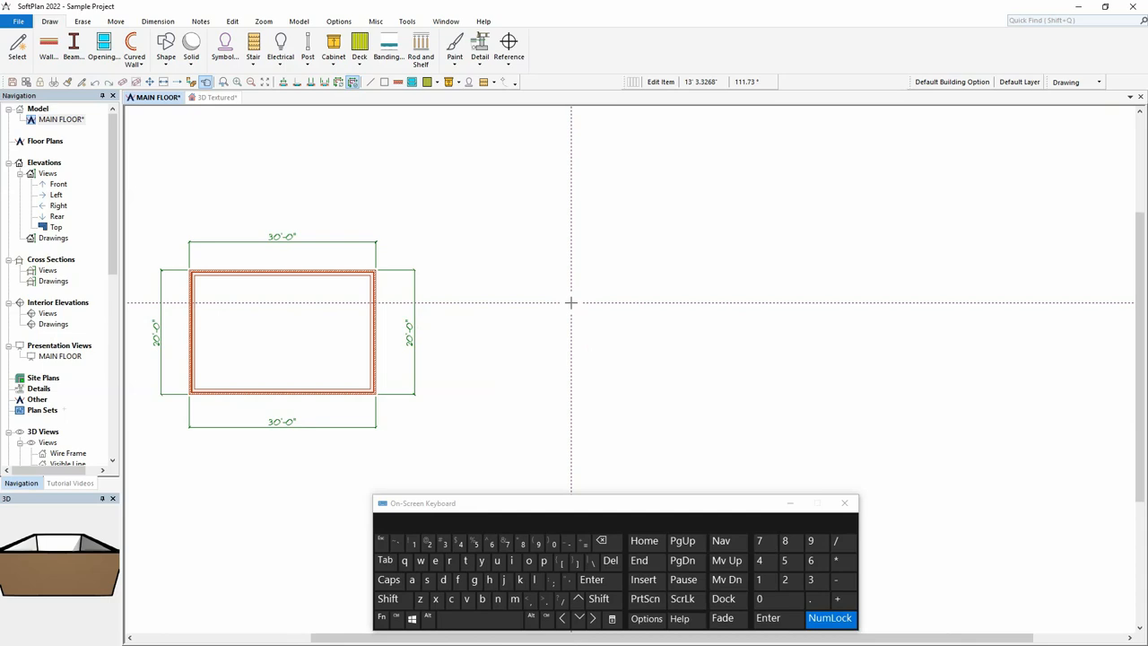
mouse_move(211, 136)
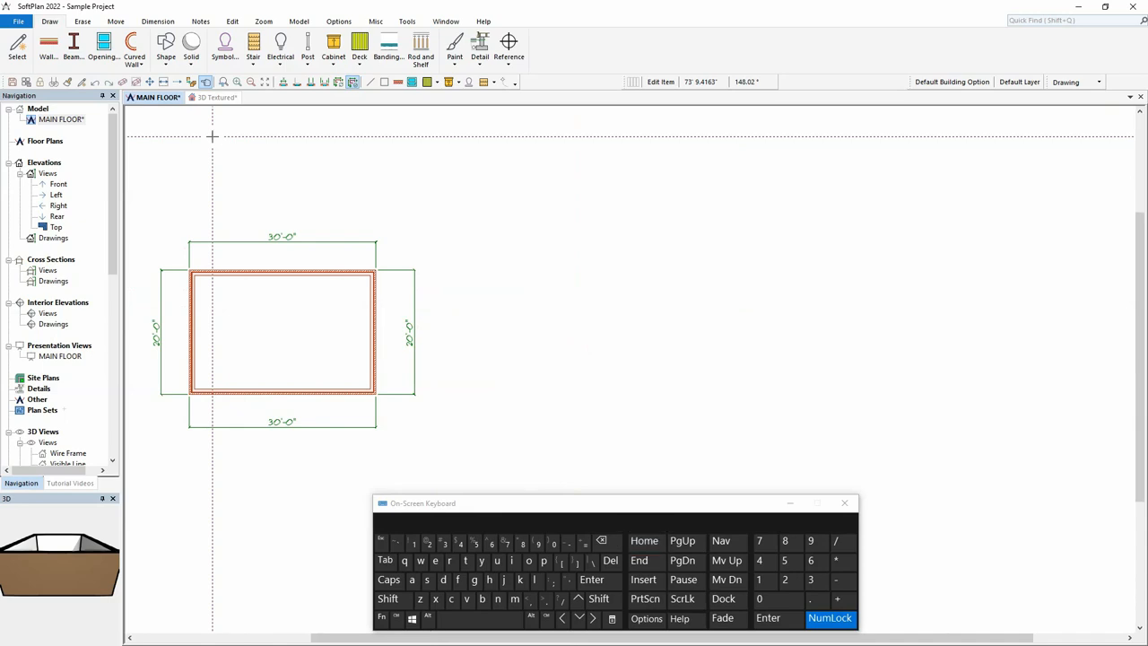
Bring up the Windows On-Screen Keyboard below the 30 by 20 ft room
left_click(638, 559)
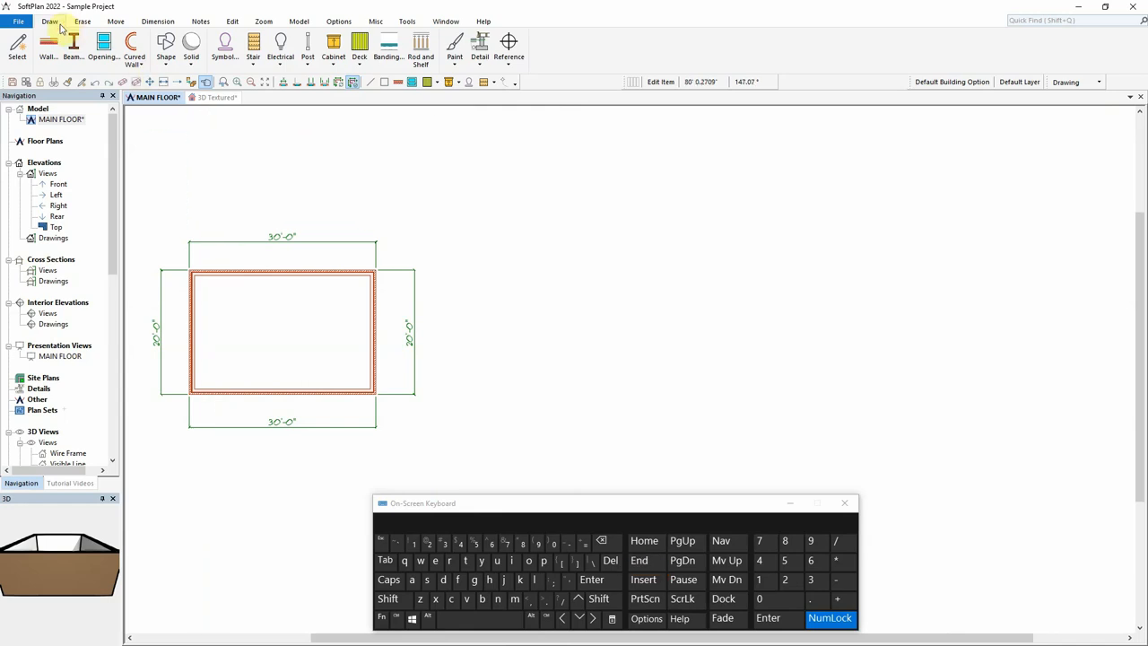
Activate wall drawing again with the 2x6 Brick wall type confirmed
left_click(47, 45)
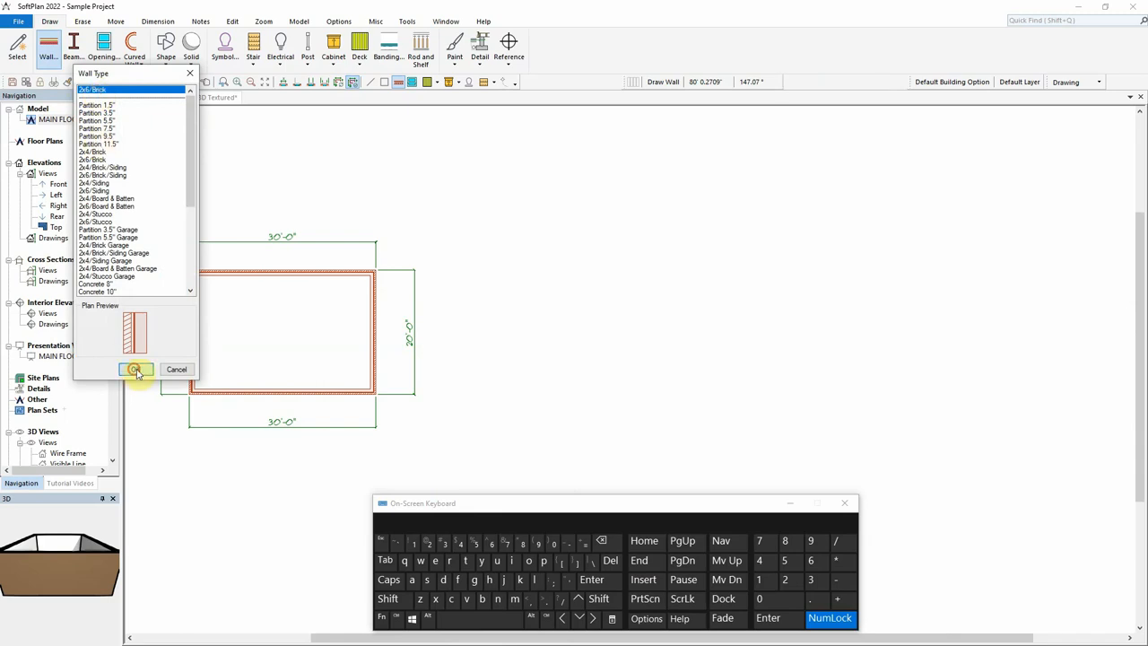
left_click(136, 369)
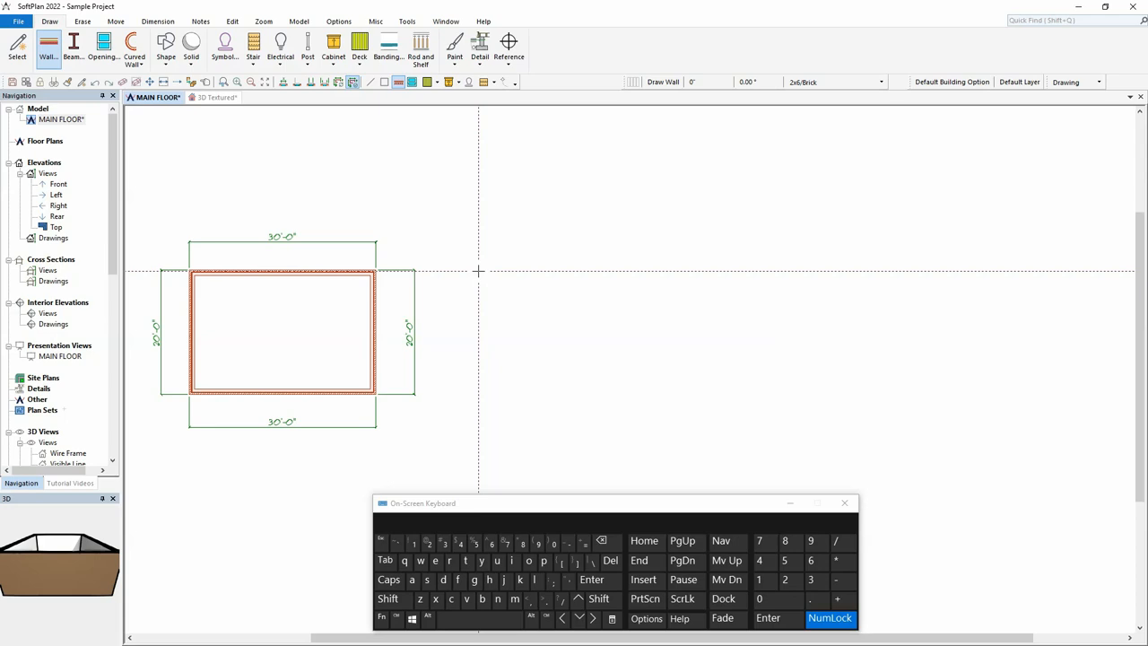
Place the second room's start corner and draw its 30-foot brick top wall by keypad
left_click(810, 579)
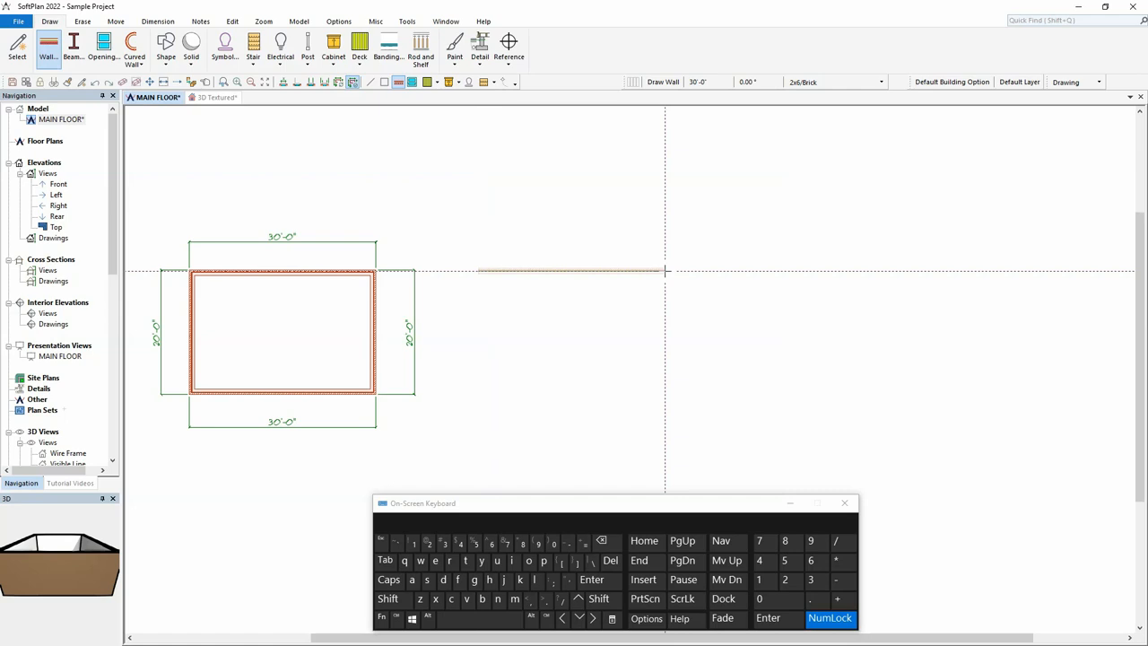
left_click(644, 540)
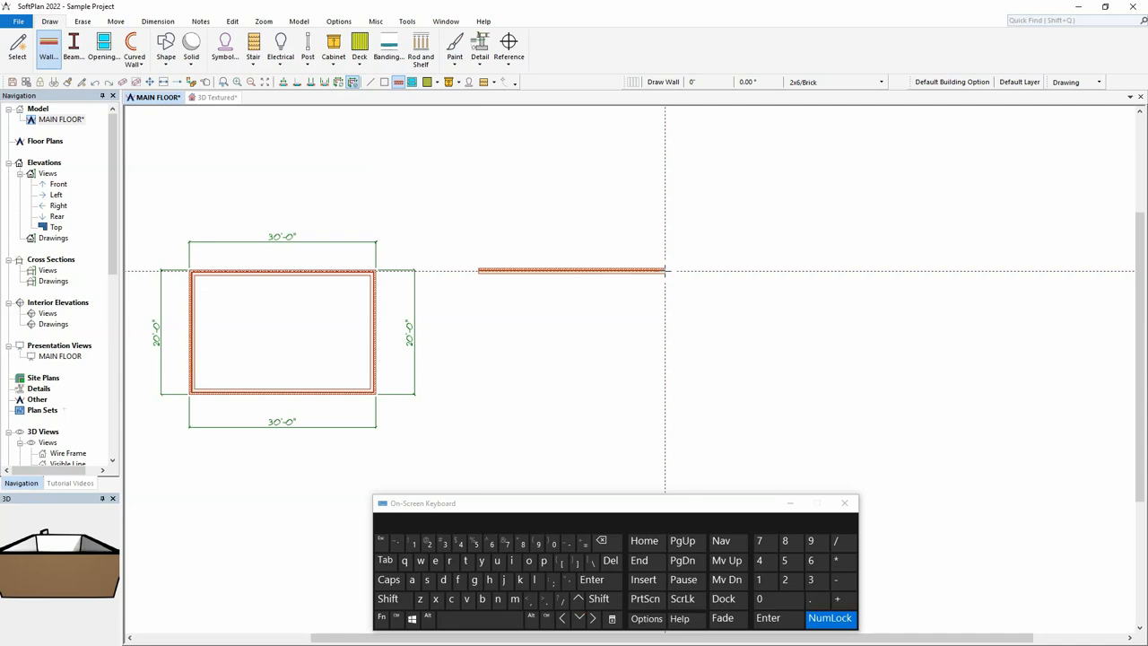
Draw the 20 ft down, 30 ft left and closing walls to finish the second 30 by 20 room
left_click(784, 579)
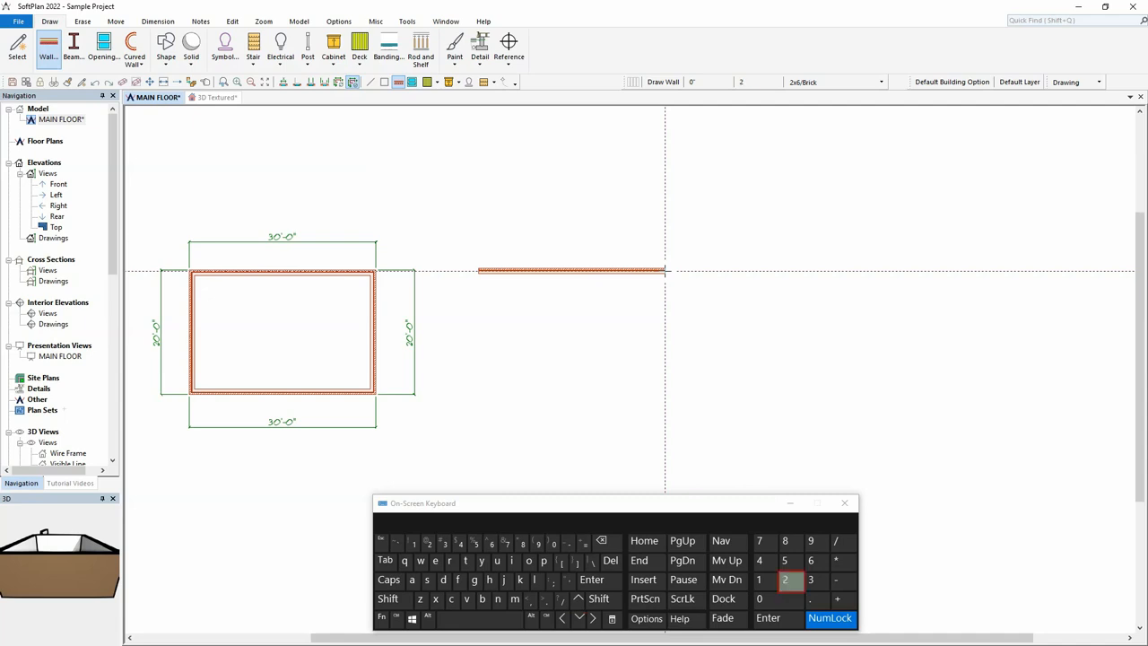
left_click(758, 599)
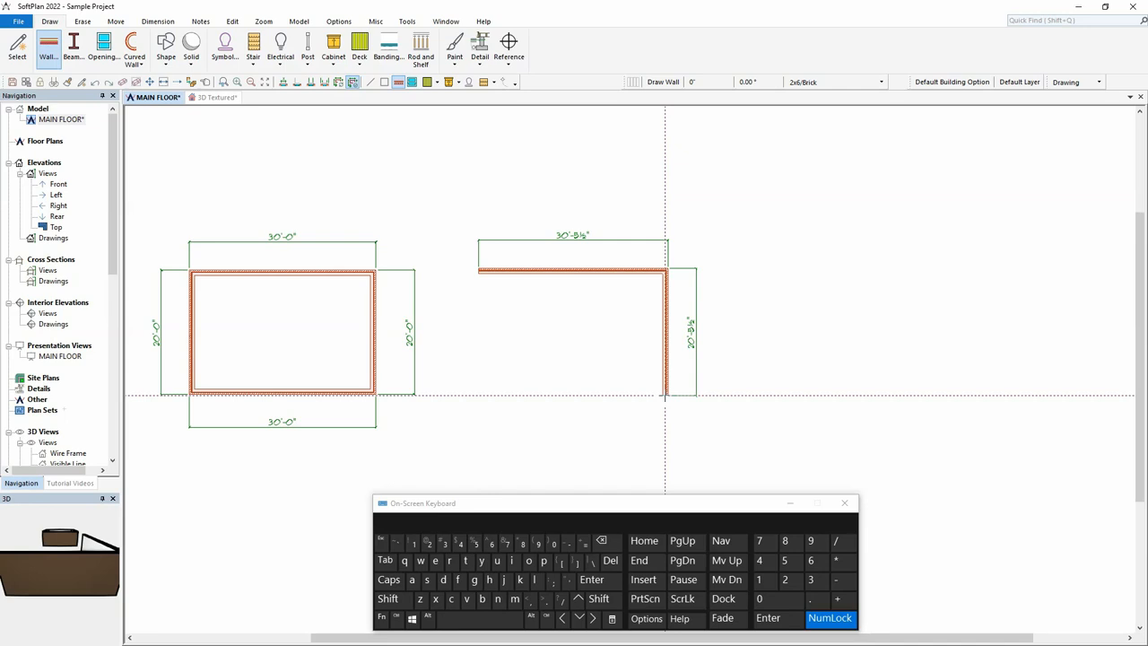
left_click(810, 580)
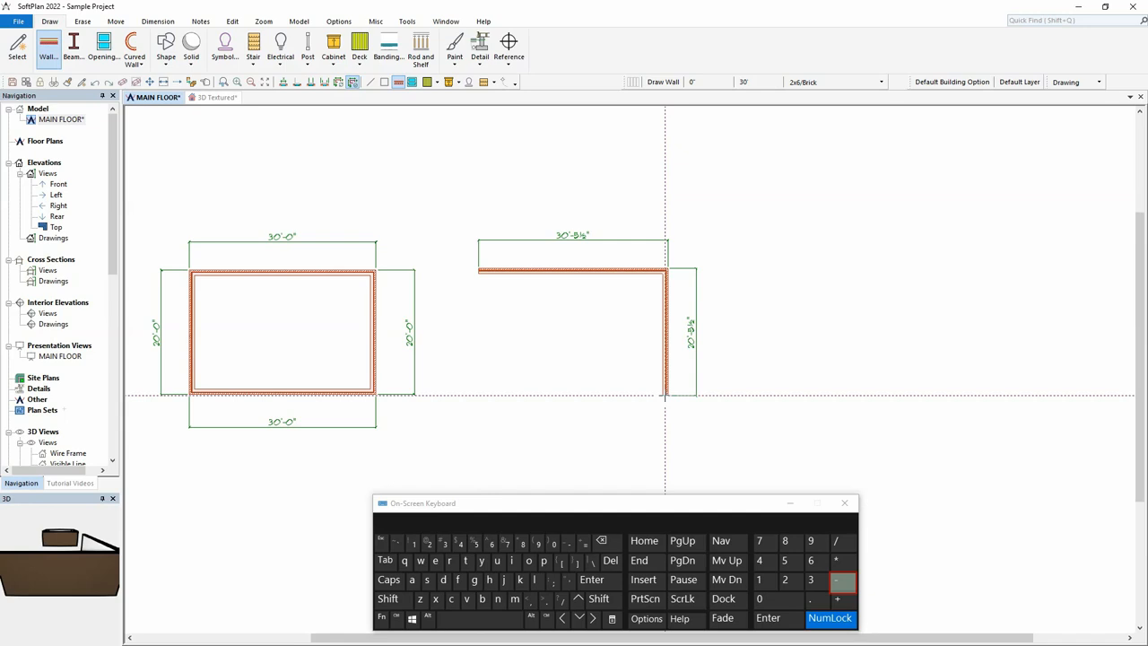
left_click(644, 542)
type("2")
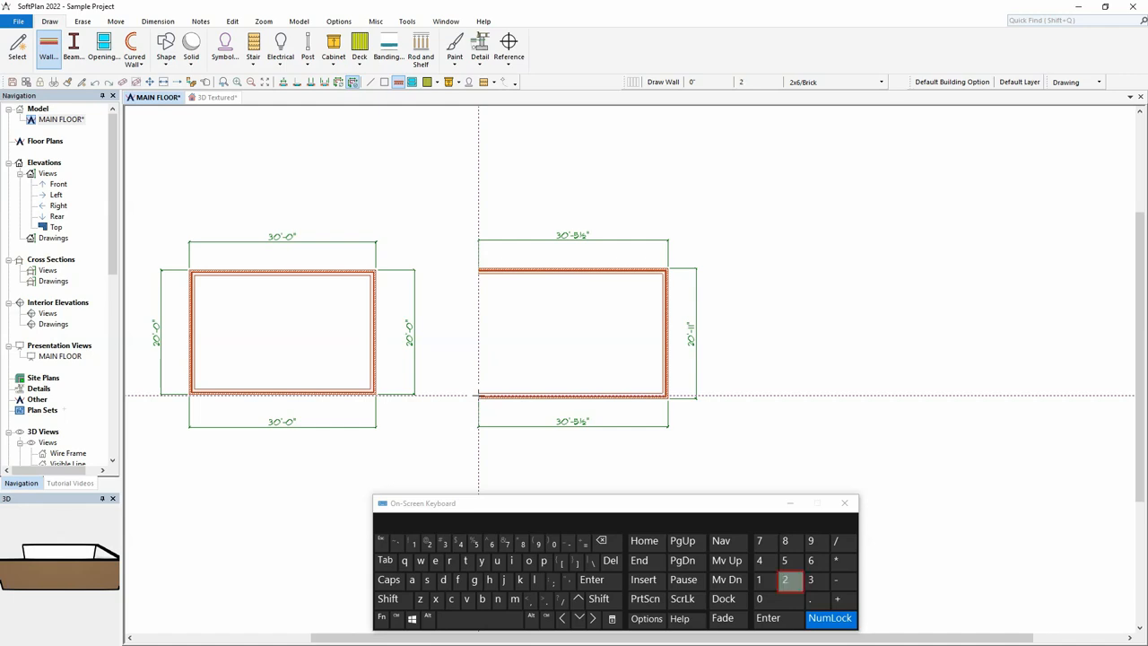
left_click(759, 599)
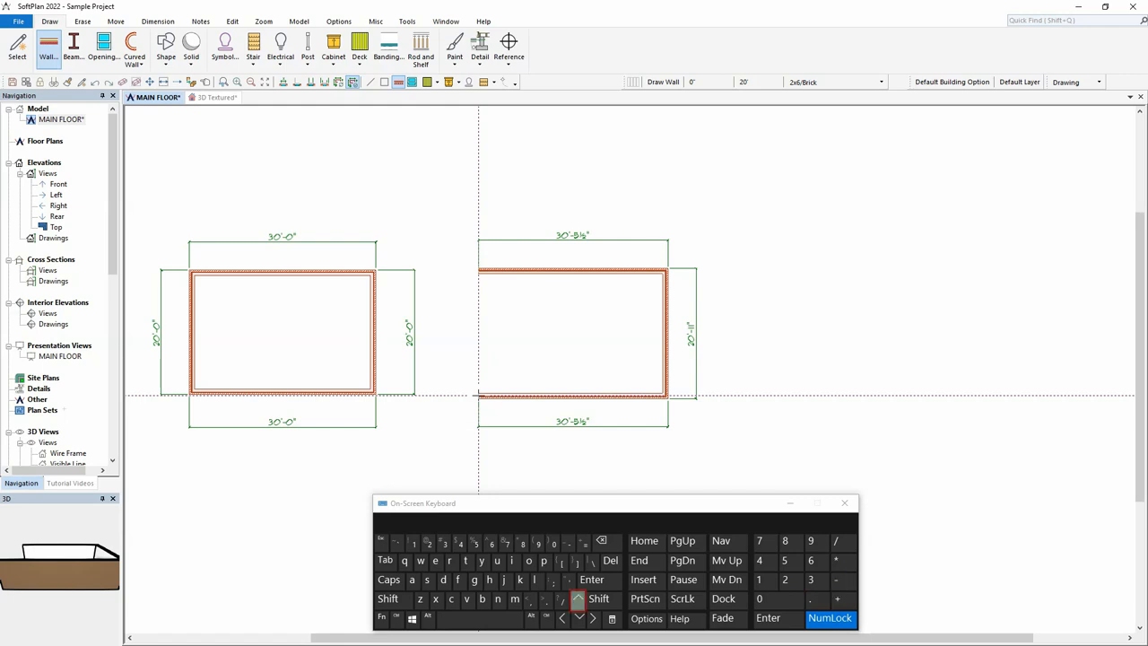
left_click(644, 542)
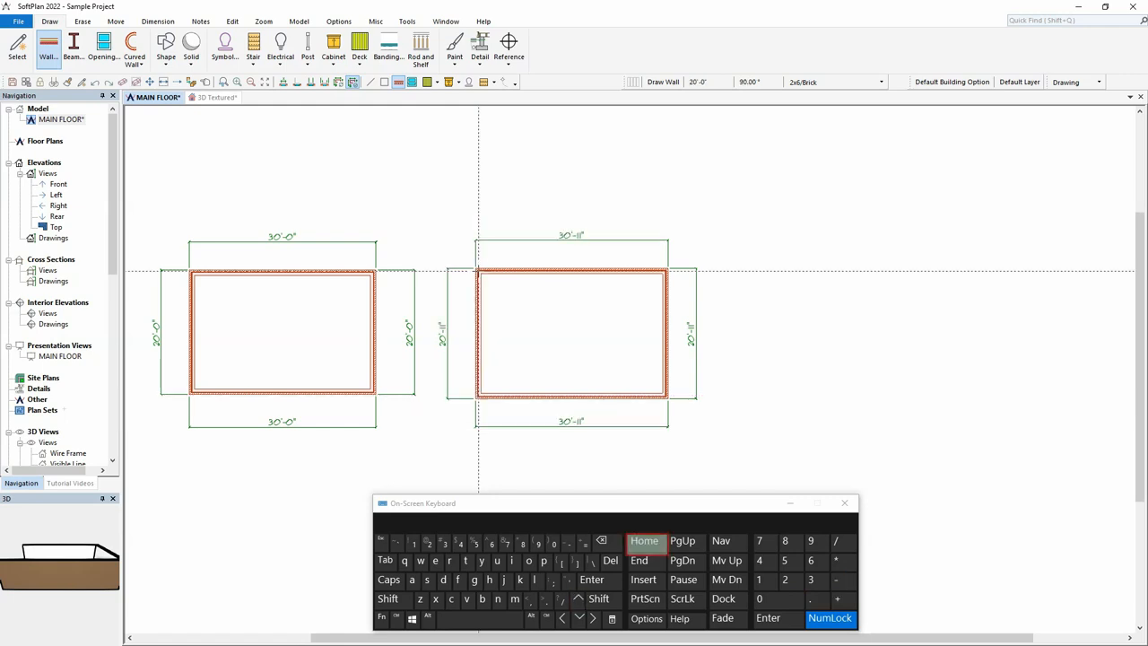
left_click(644, 539)
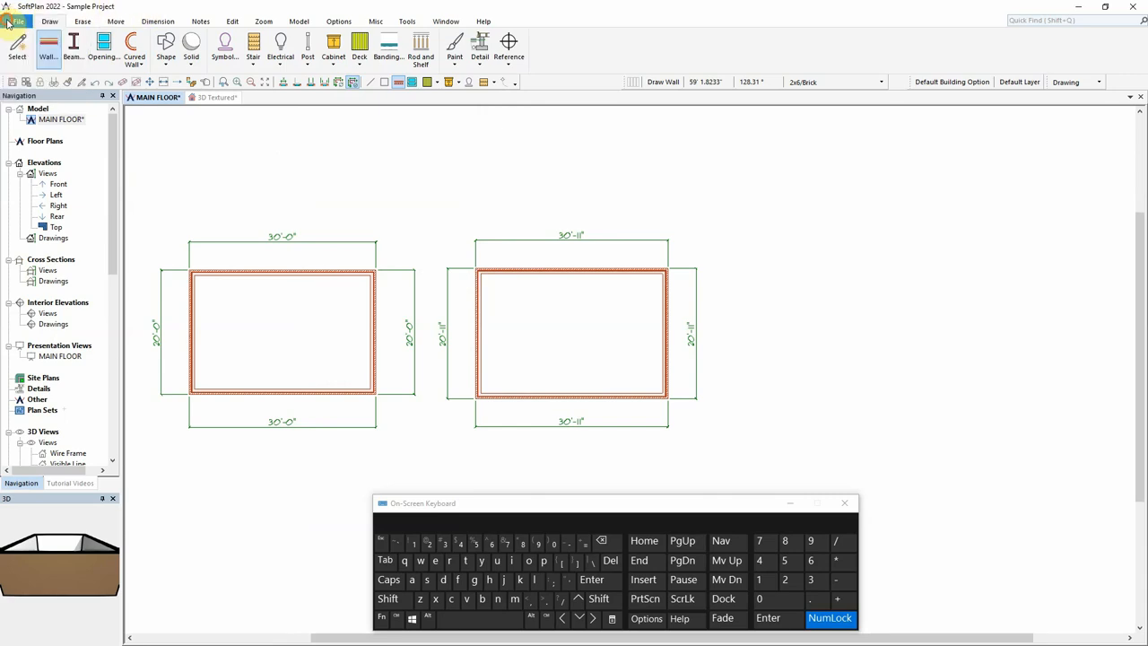
In System Options, set the exterior wall trace line to Outer Wall Visible and confirm
left_click(18, 22)
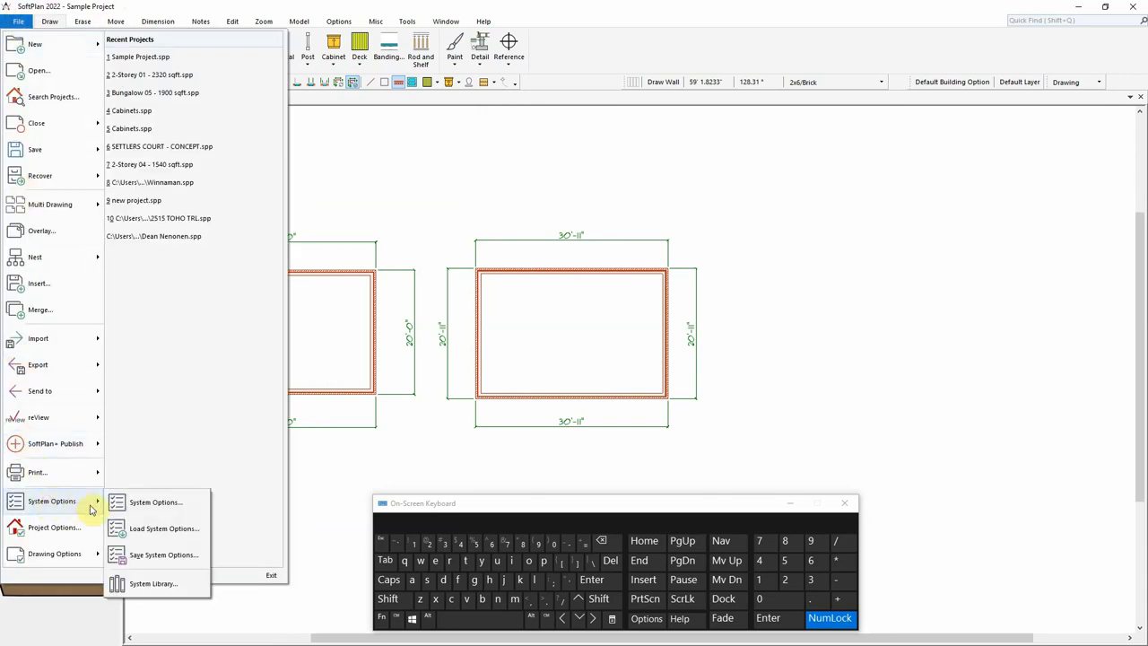
left_click(154, 502)
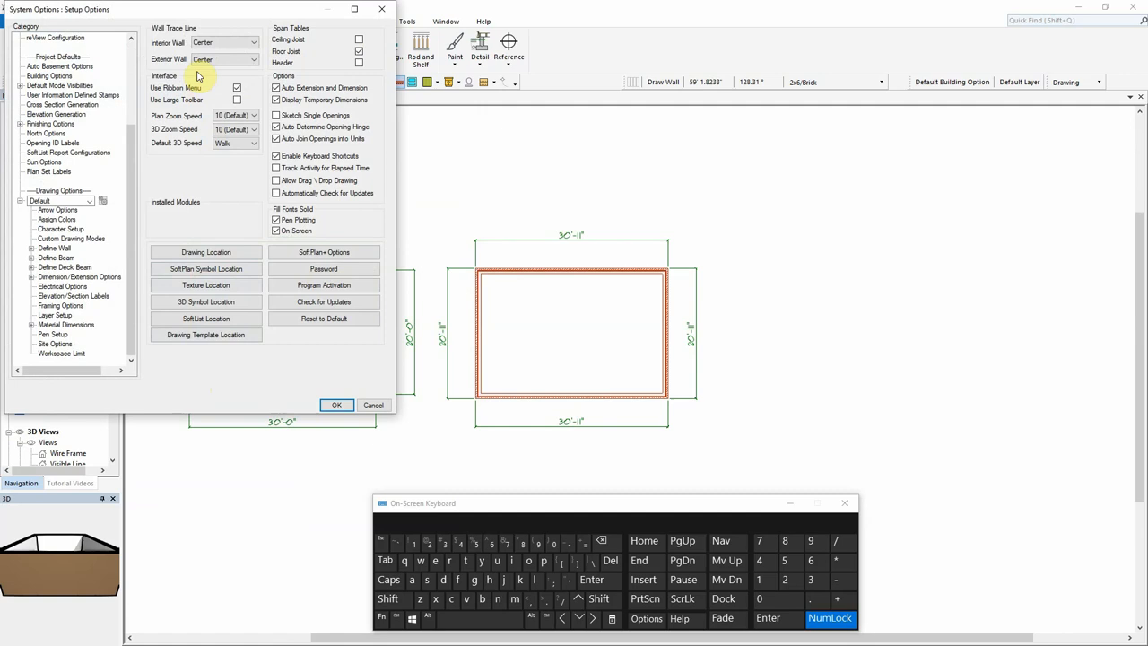
left_click(253, 59)
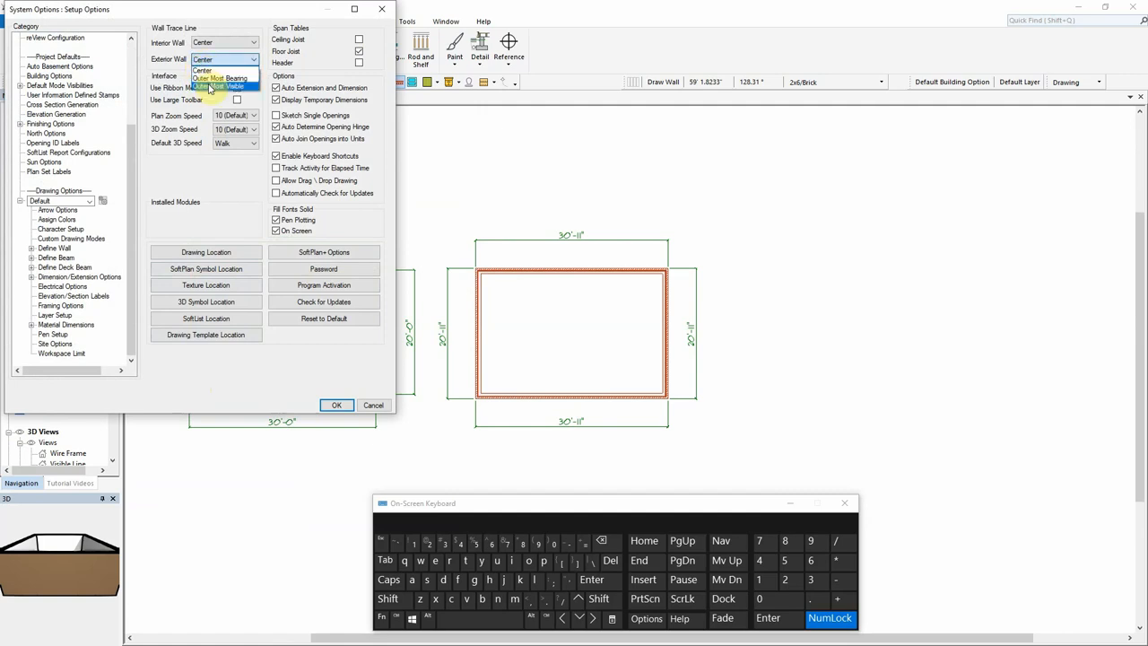
left_click(219, 86)
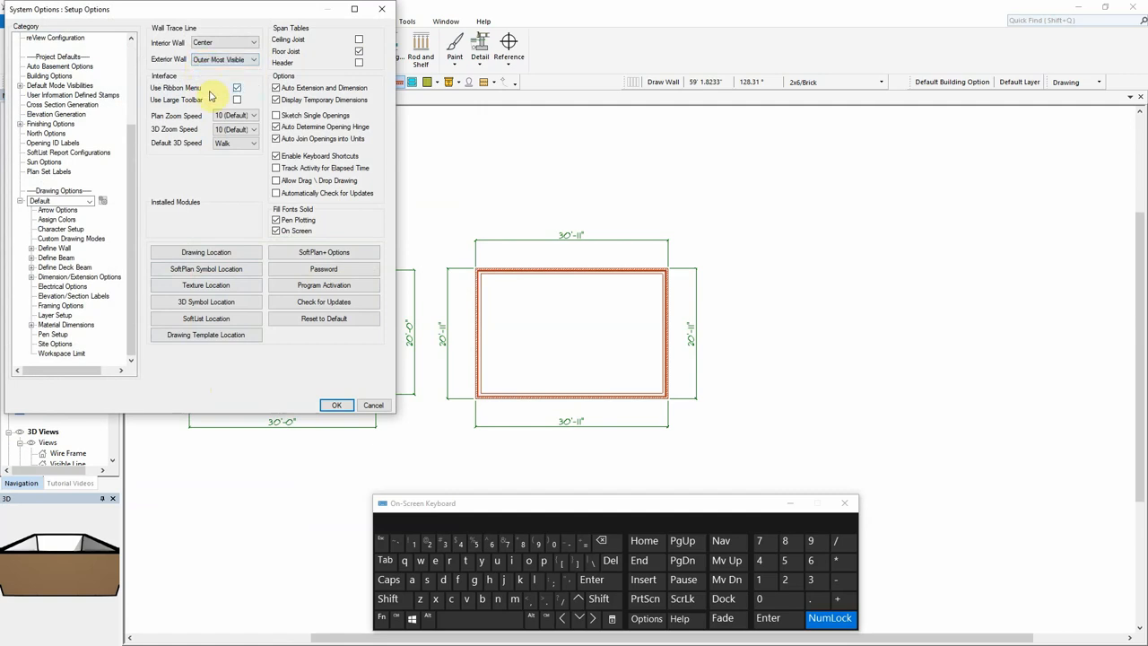
left_click(335, 405)
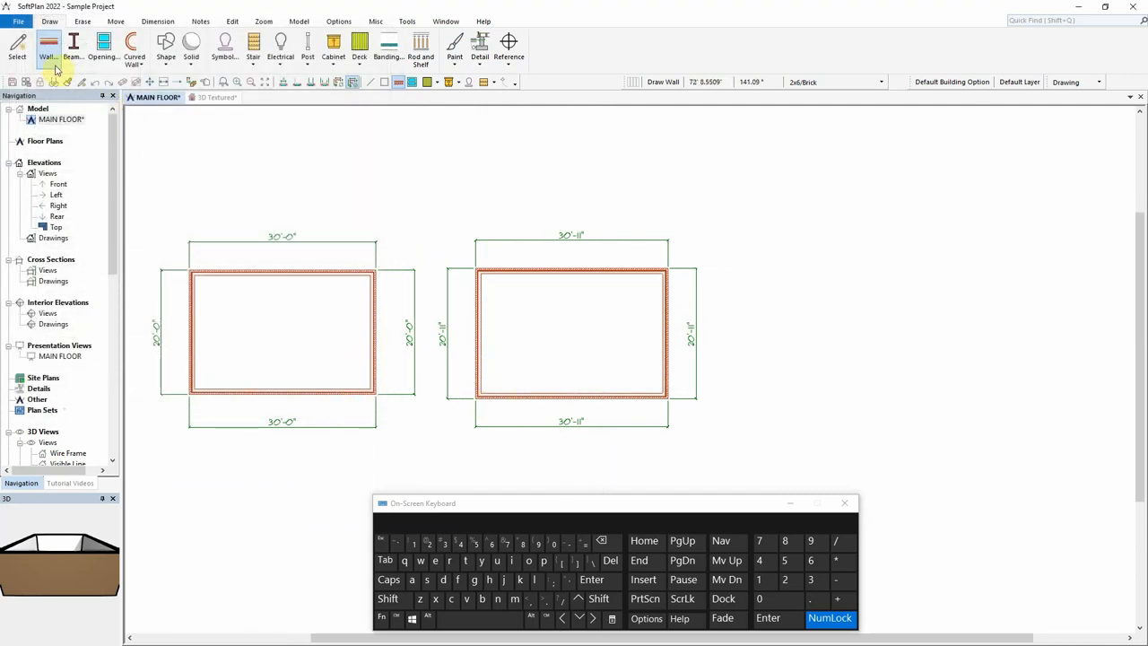
left_click(48, 44)
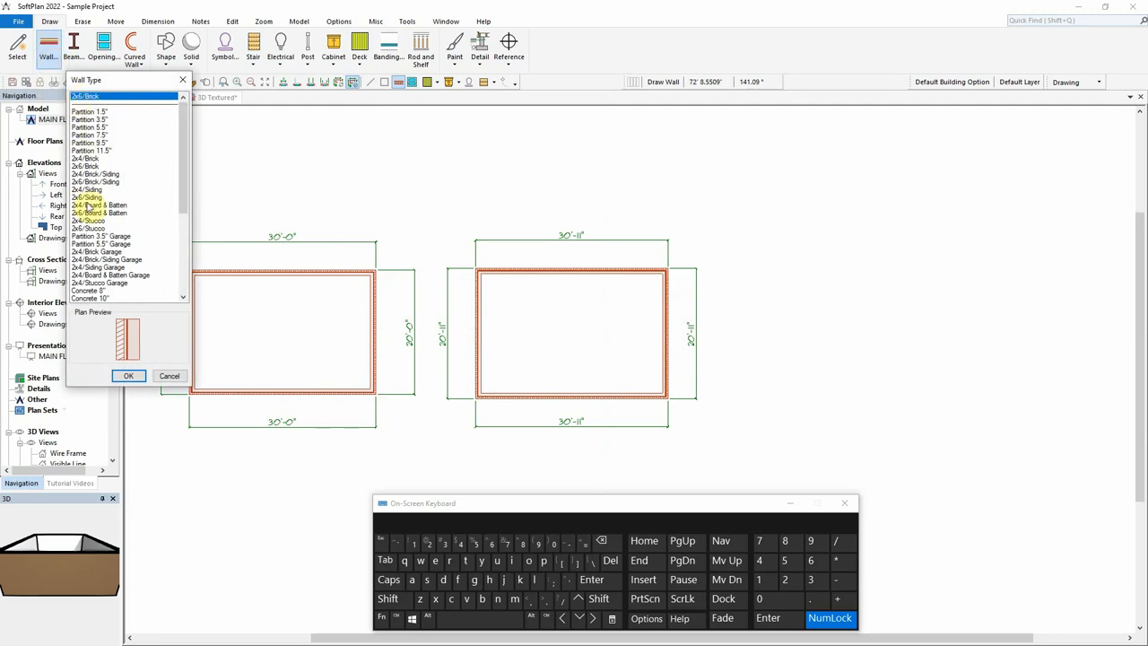
left_click(130, 375)
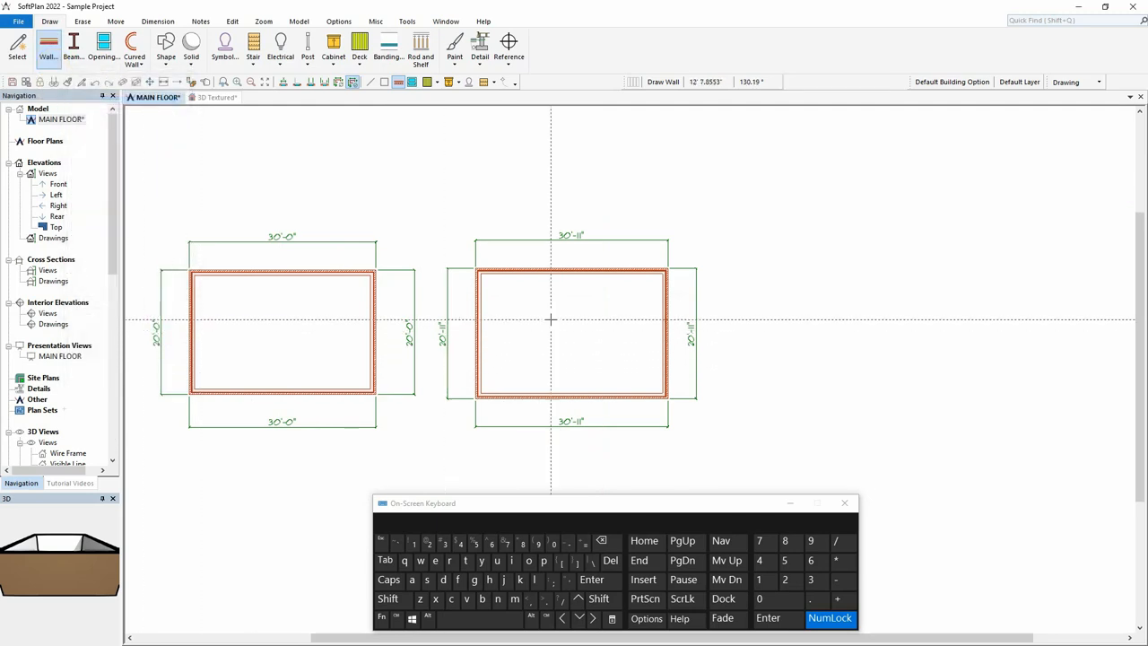
mouse_move(764, 269)
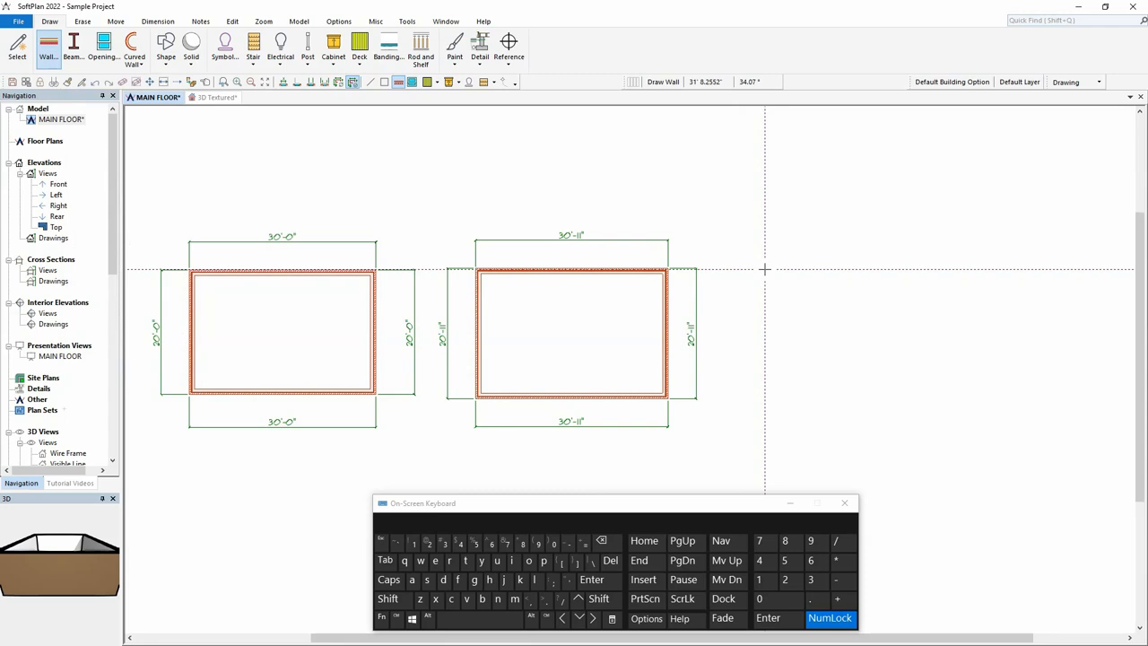
Draw the third 30 by 20 ft brick rectangle wall by wall via the keypad and close it
left_click(758, 599)
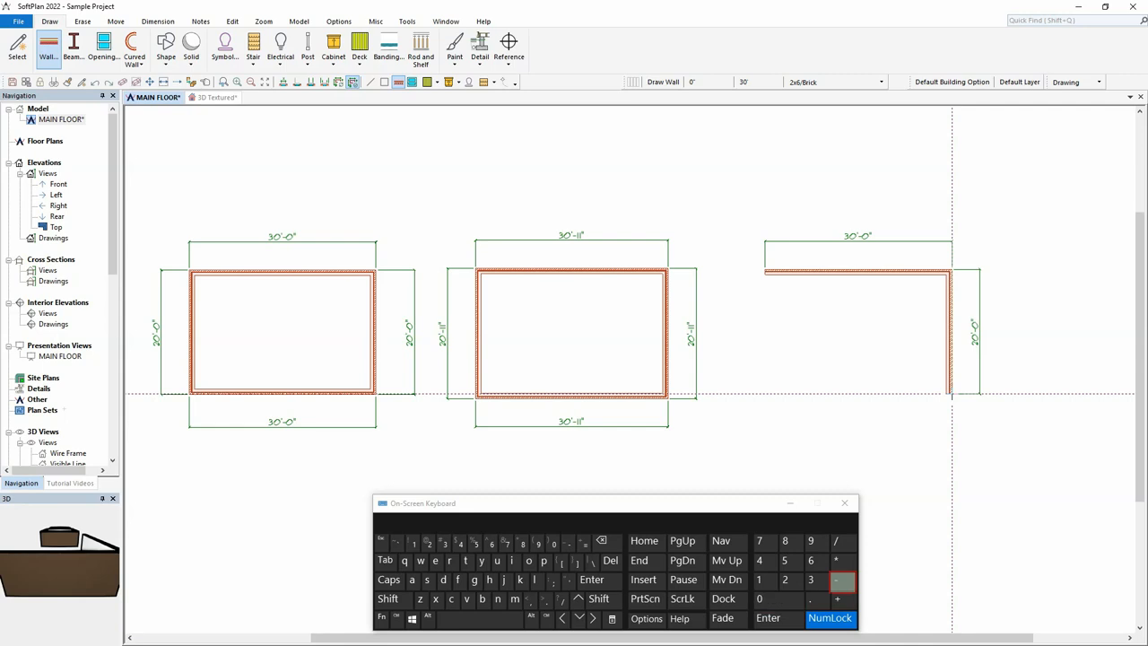
left_click(644, 540)
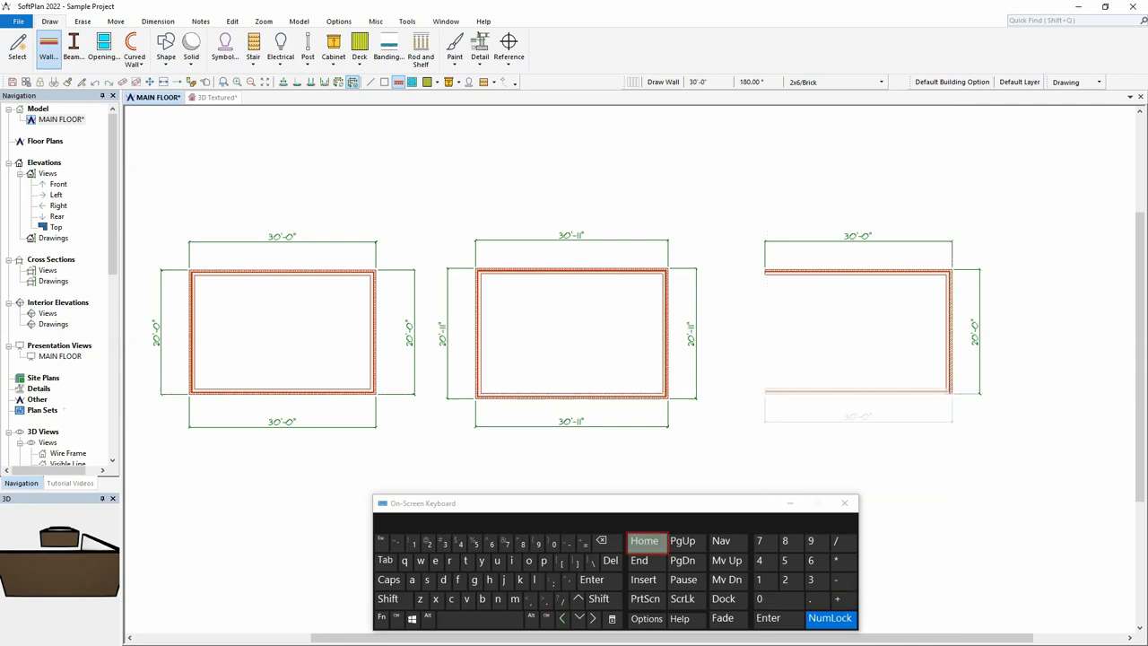
left_click(786, 579)
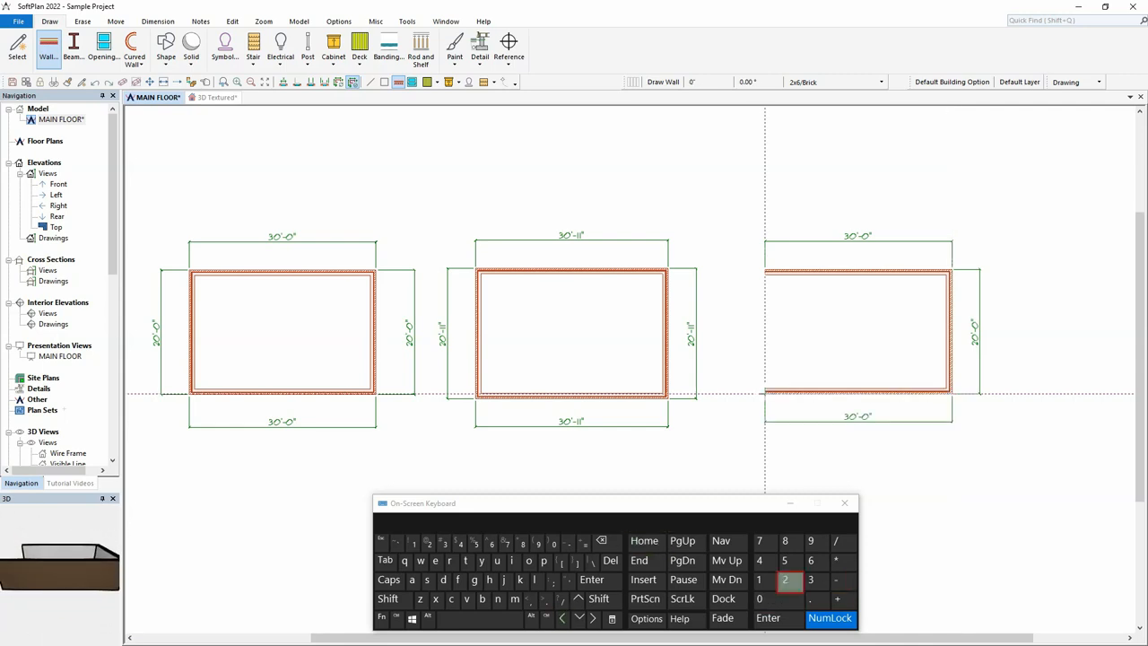
left_click(810, 579)
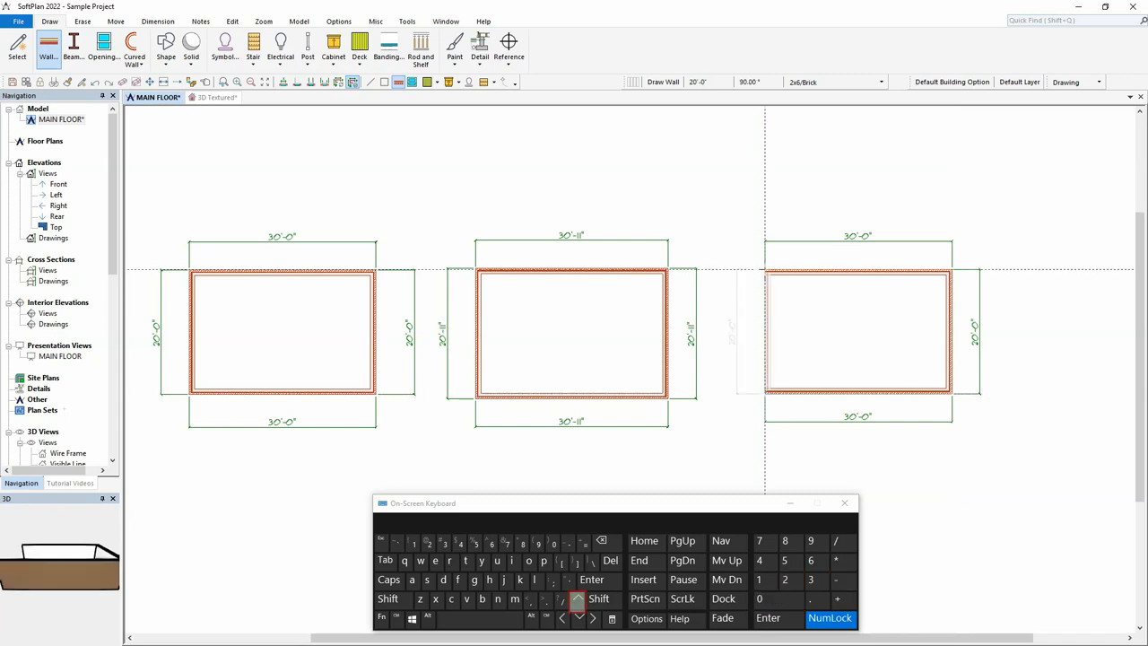
left_click(643, 539)
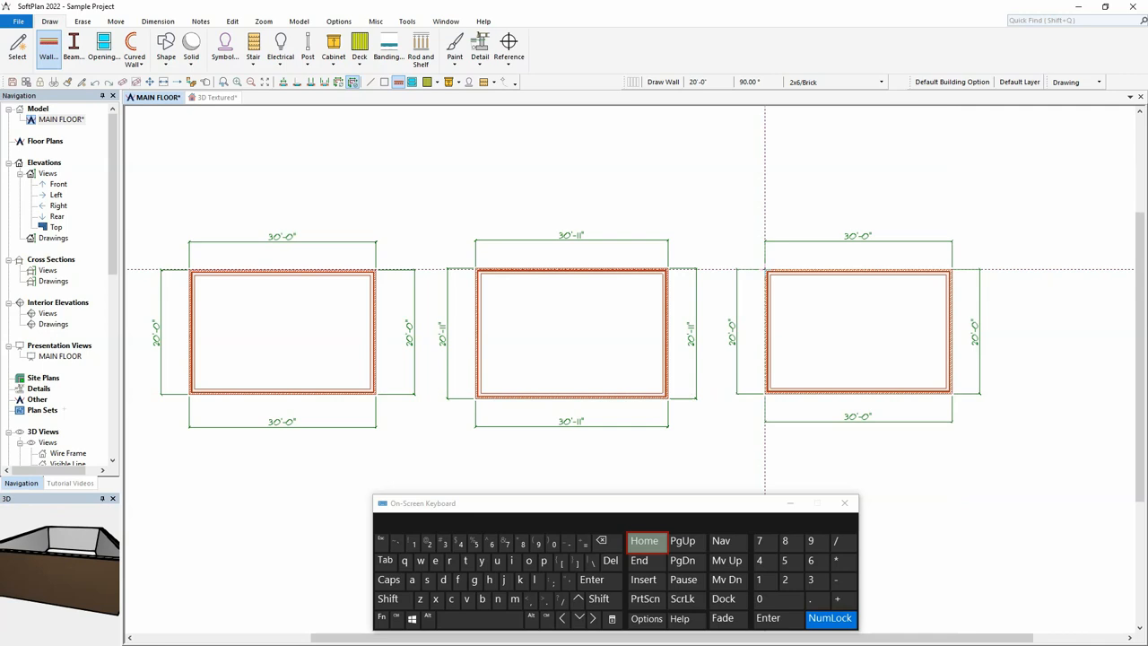
left_click(644, 540)
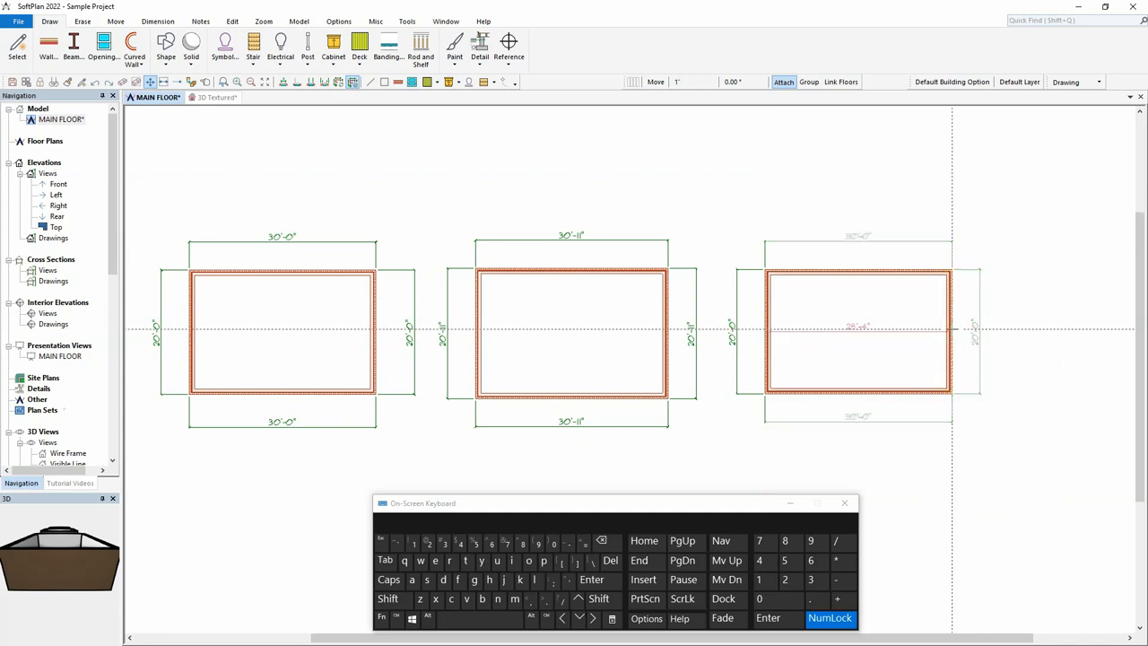
Move the third rectangle's right wall and place it at its new position
left_click(786, 579)
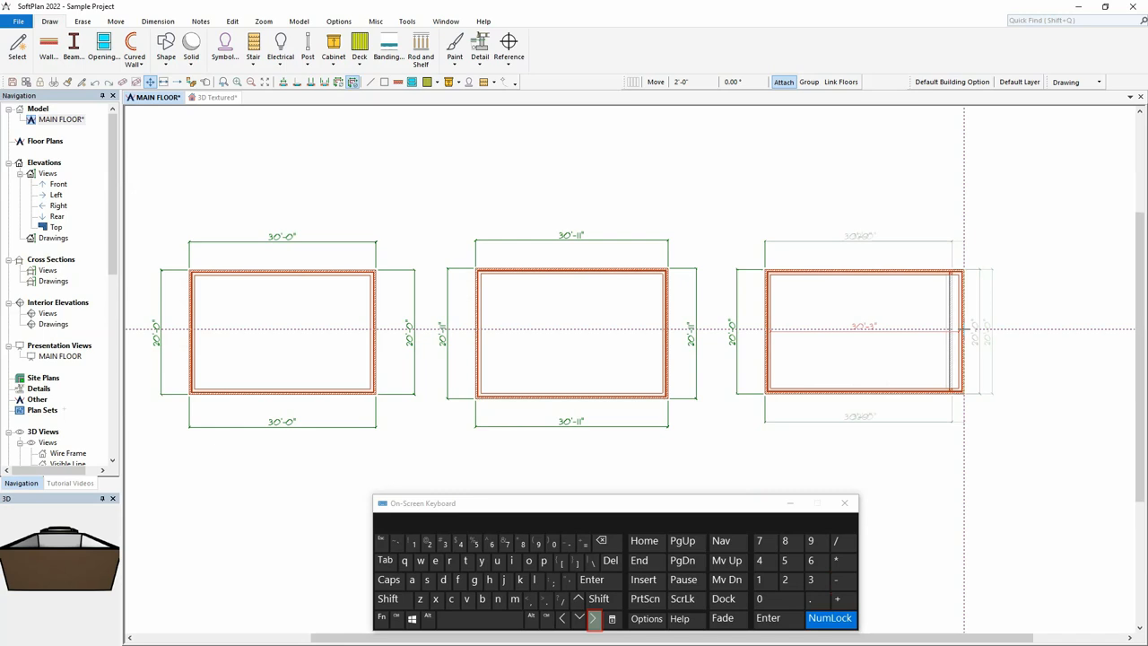
left_click(644, 541)
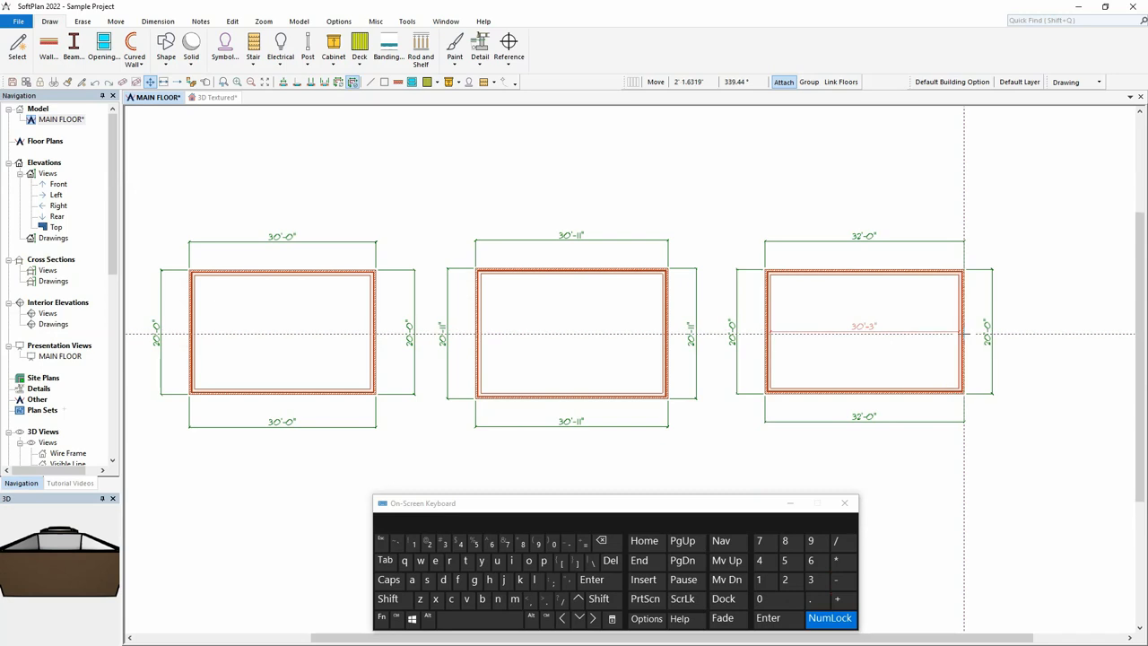
mouse_move(968, 349)
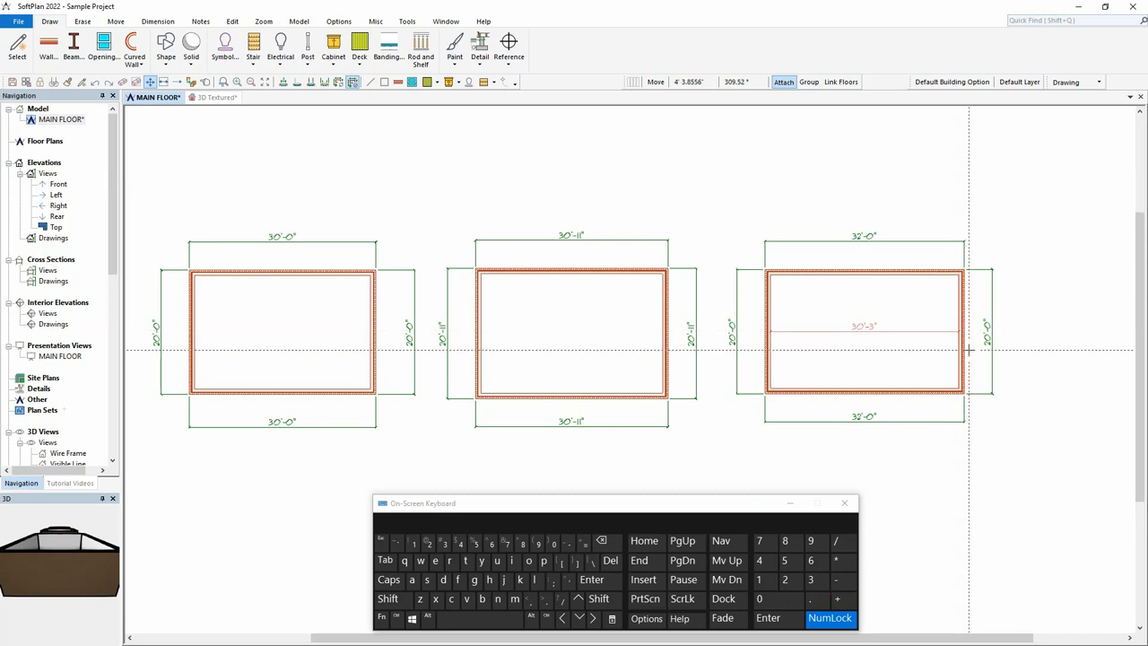